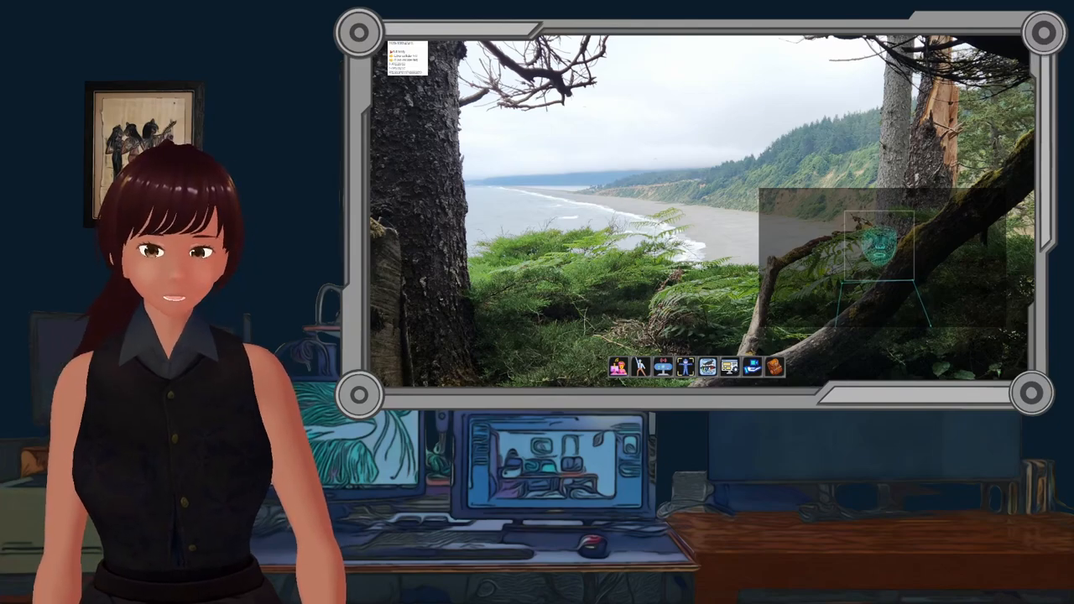
mouse_move(707, 367)
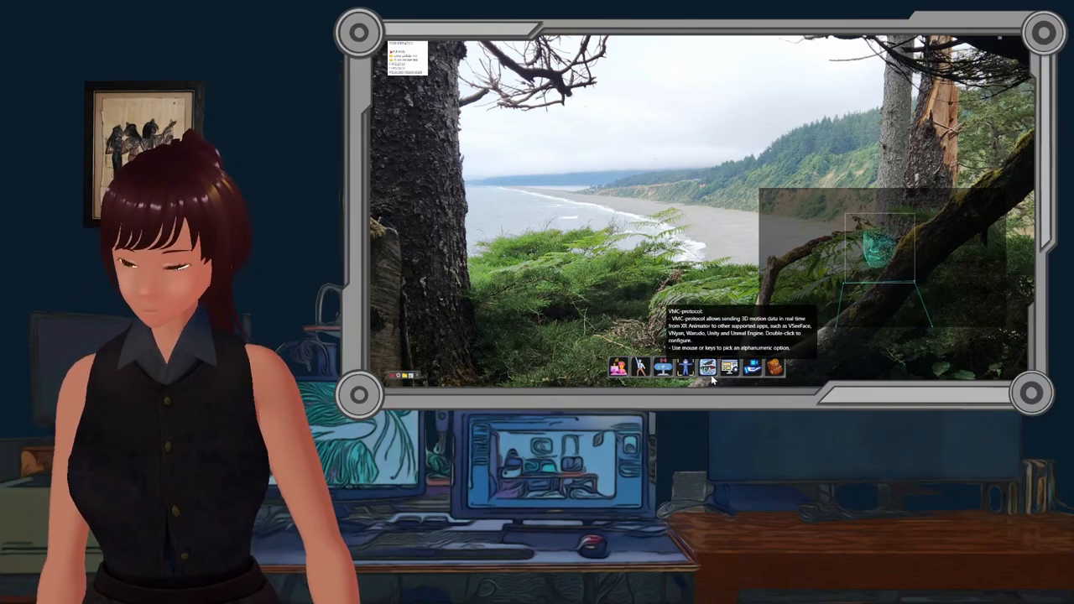
- Turn on VMC-protocol for VSeeFace with 3D avatar display left off, and close the parameters
double_click(707, 366)
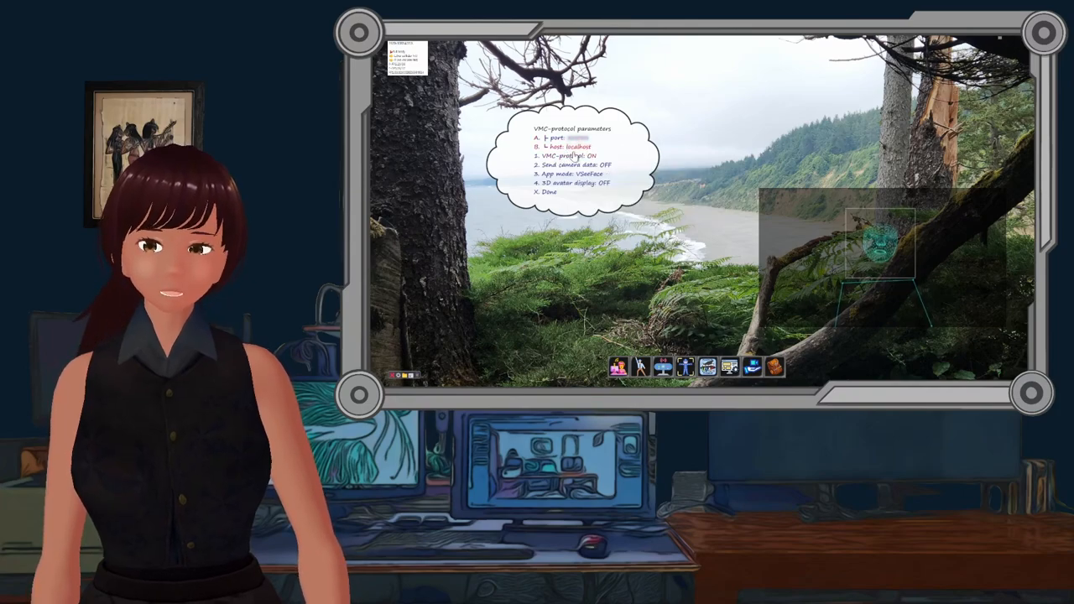
mouse_move(575, 165)
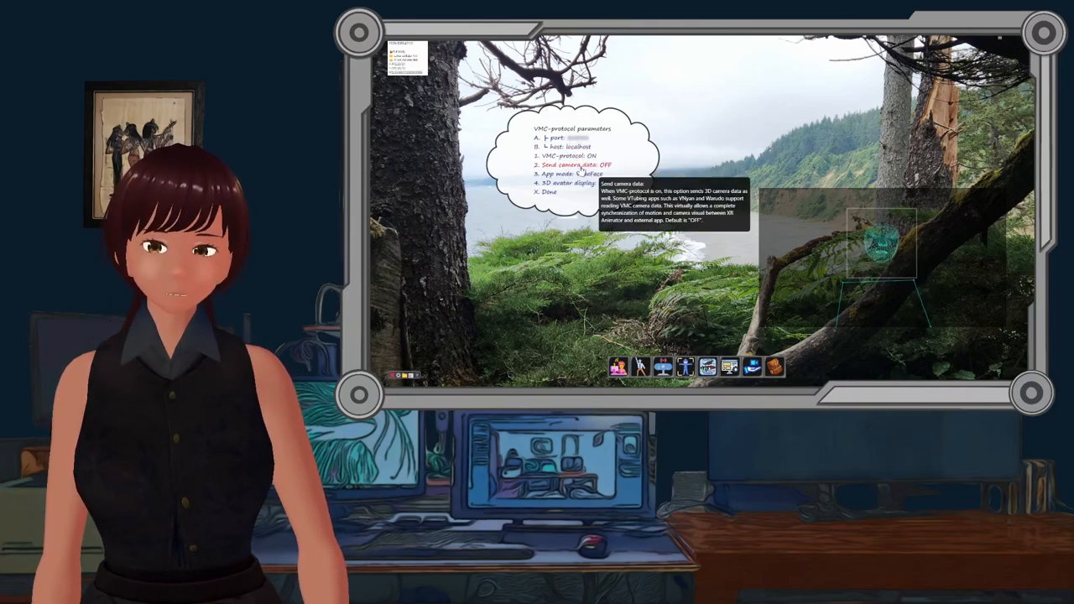
mouse_move(570, 177)
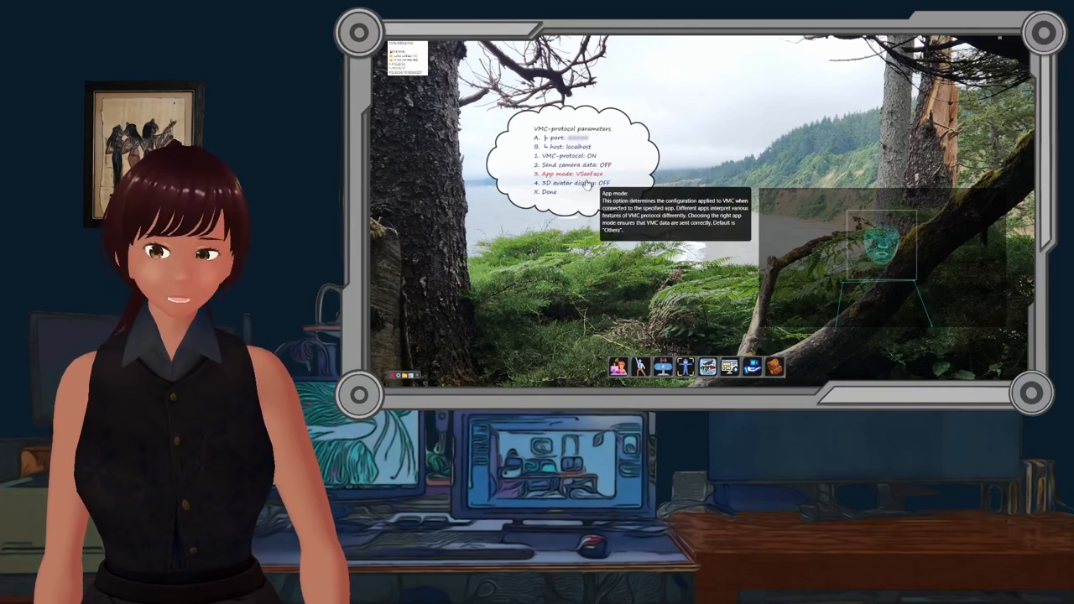
mouse_move(573, 191)
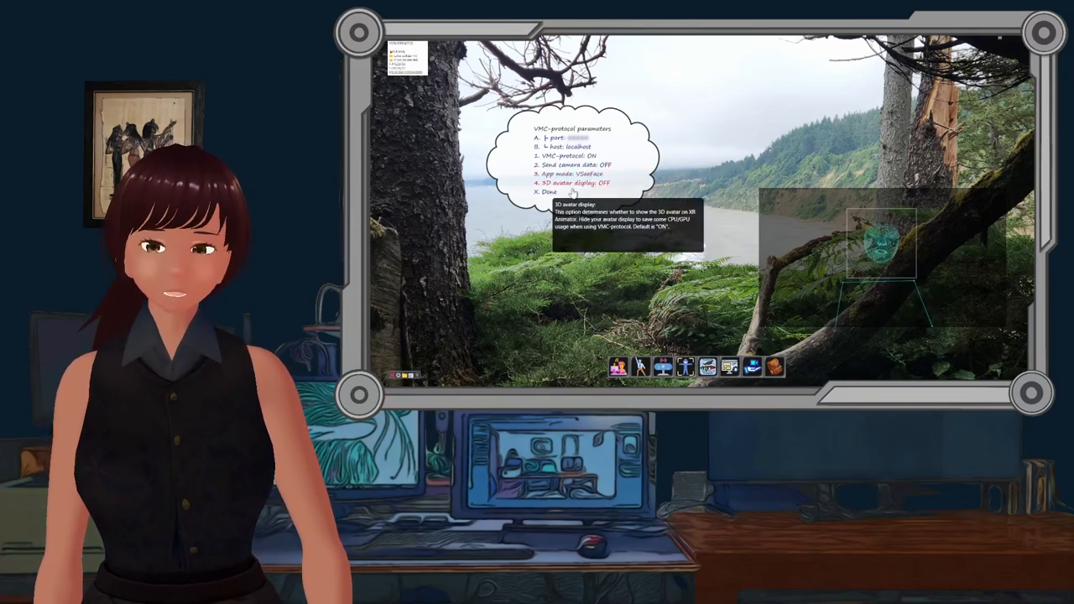
click(570, 182)
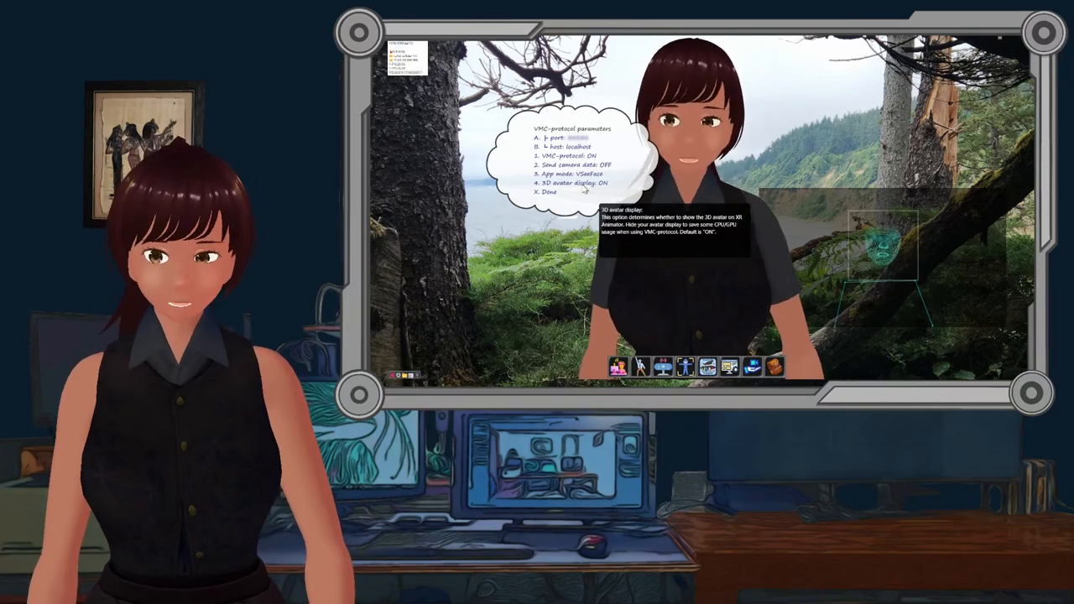
click(570, 182)
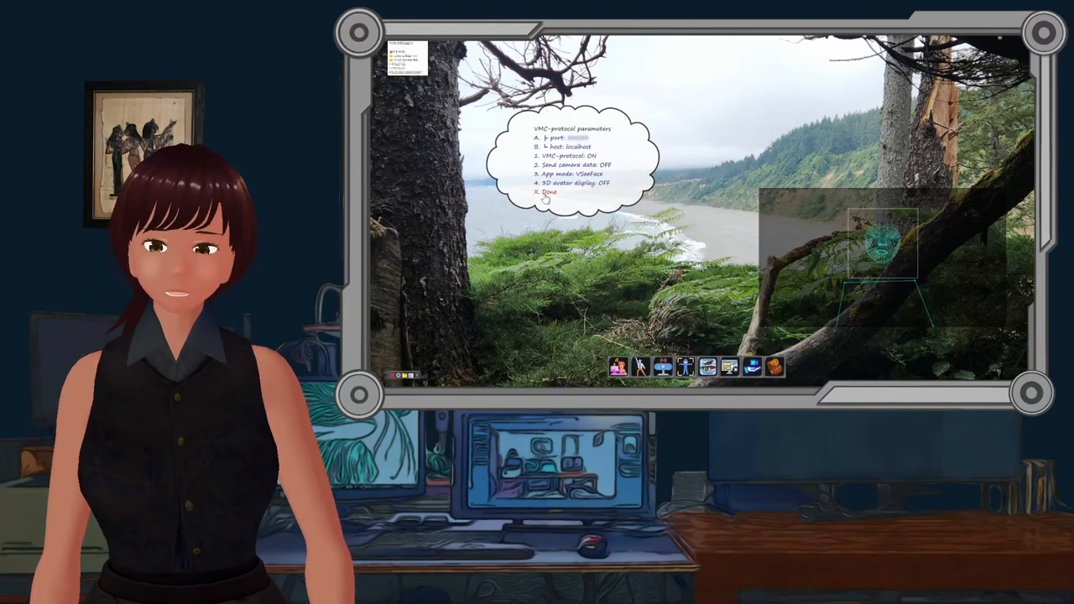
click(541, 191)
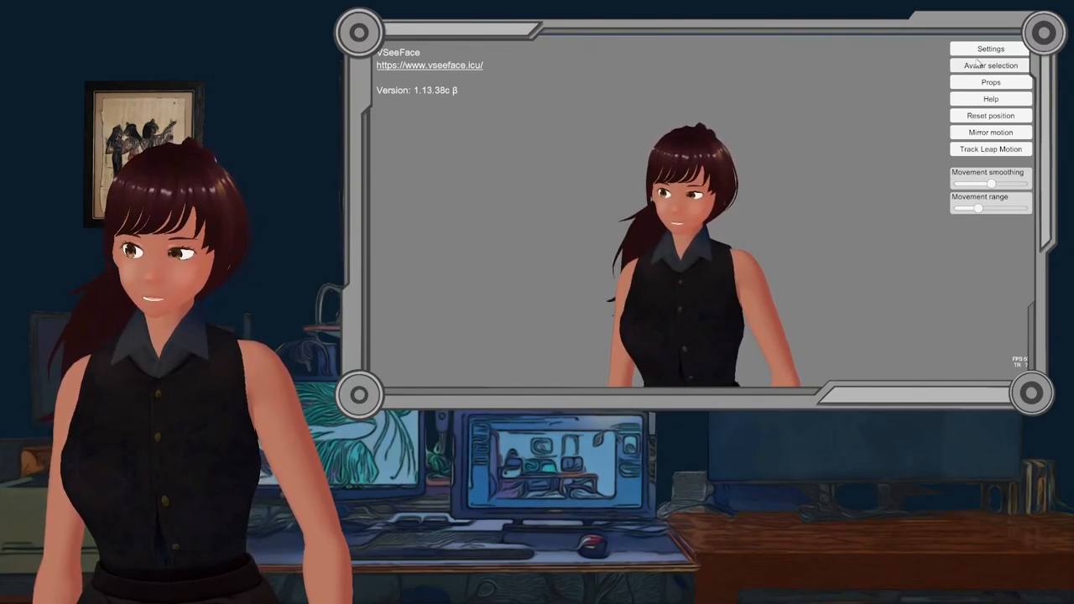
- Open VSeeFace's General settings and scroll through the device and virtual camera options
click(990, 48)
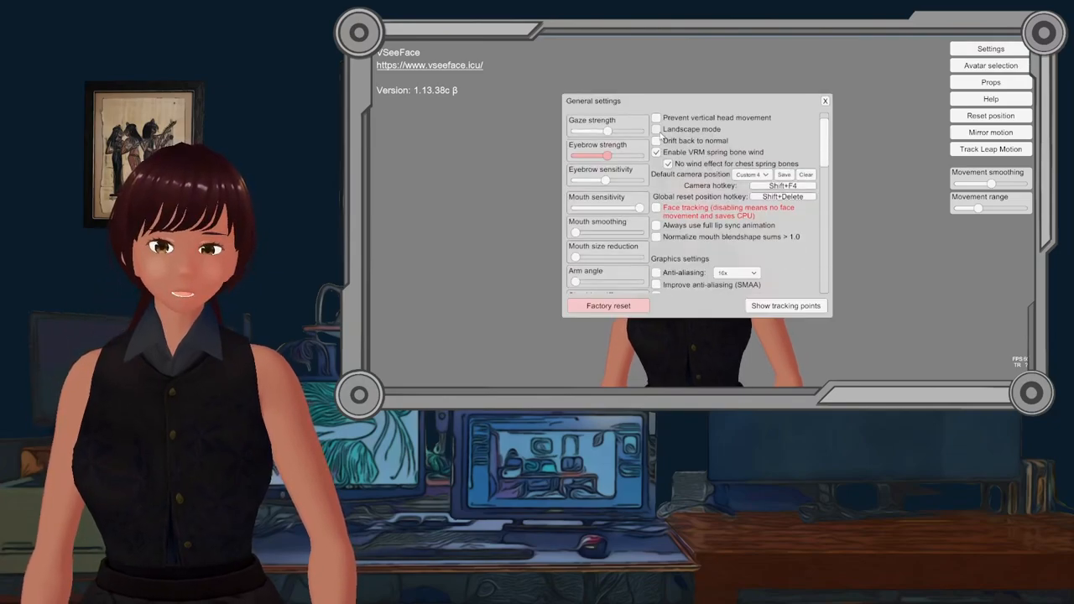
scroll(up, 3)
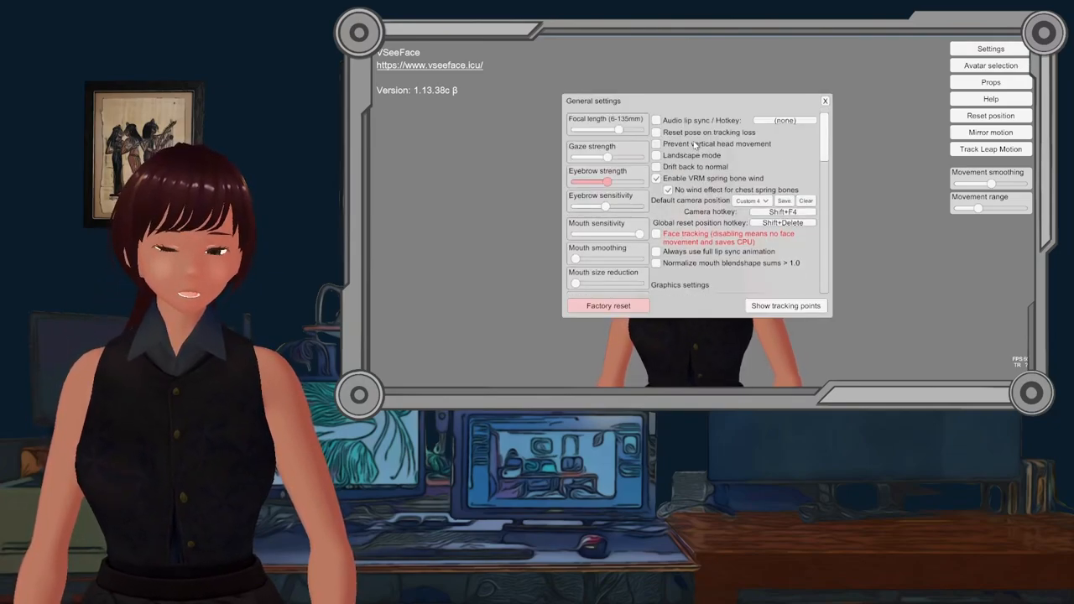
scroll(down, 3)
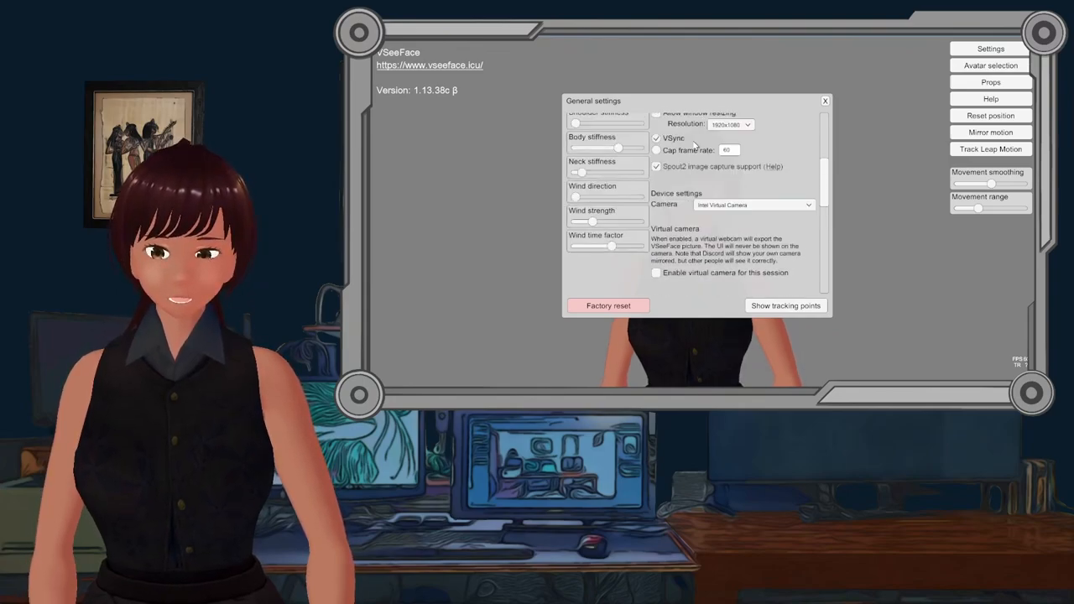
scroll(up, 3)
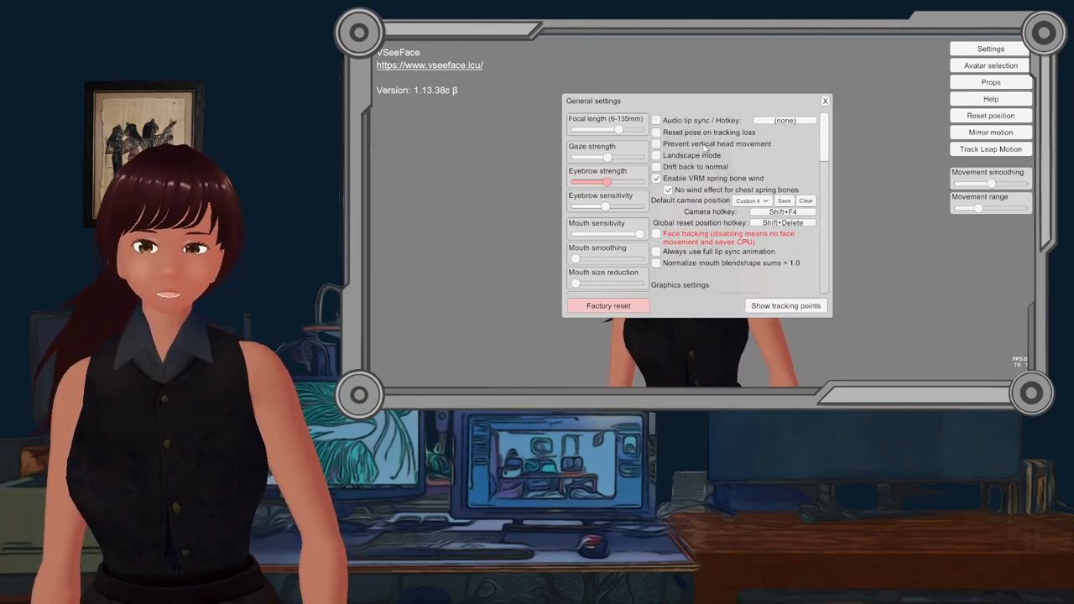
scroll(down, 3)
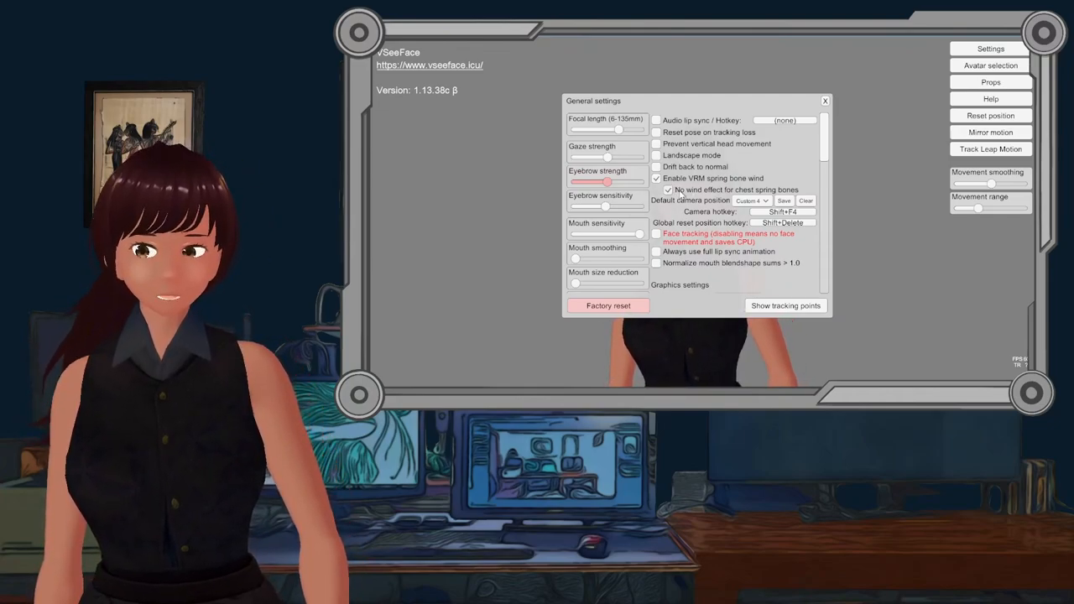
scroll(down, 3)
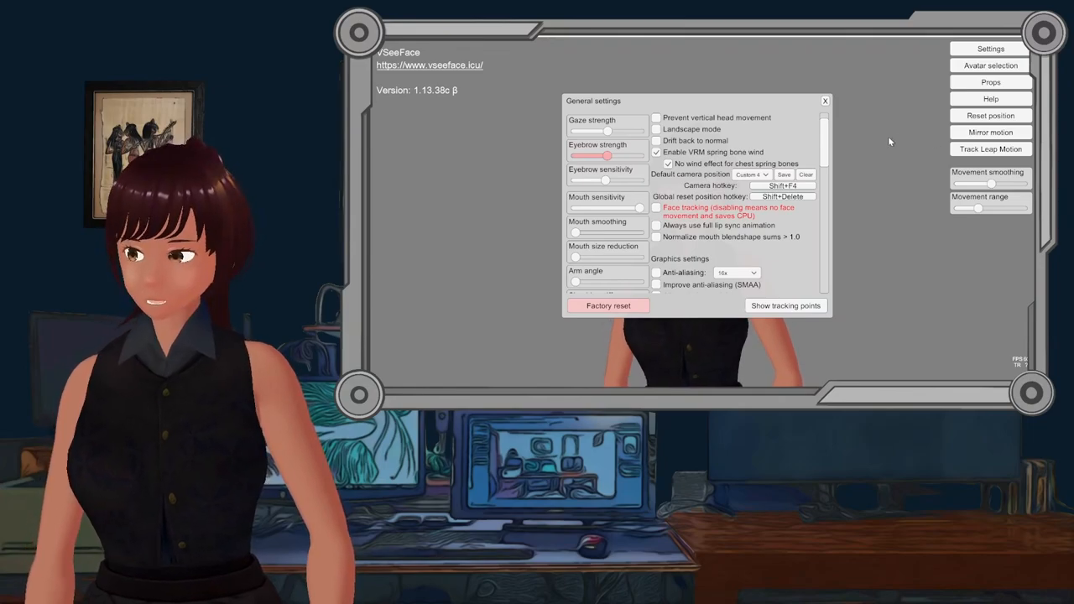
scroll(up, 3)
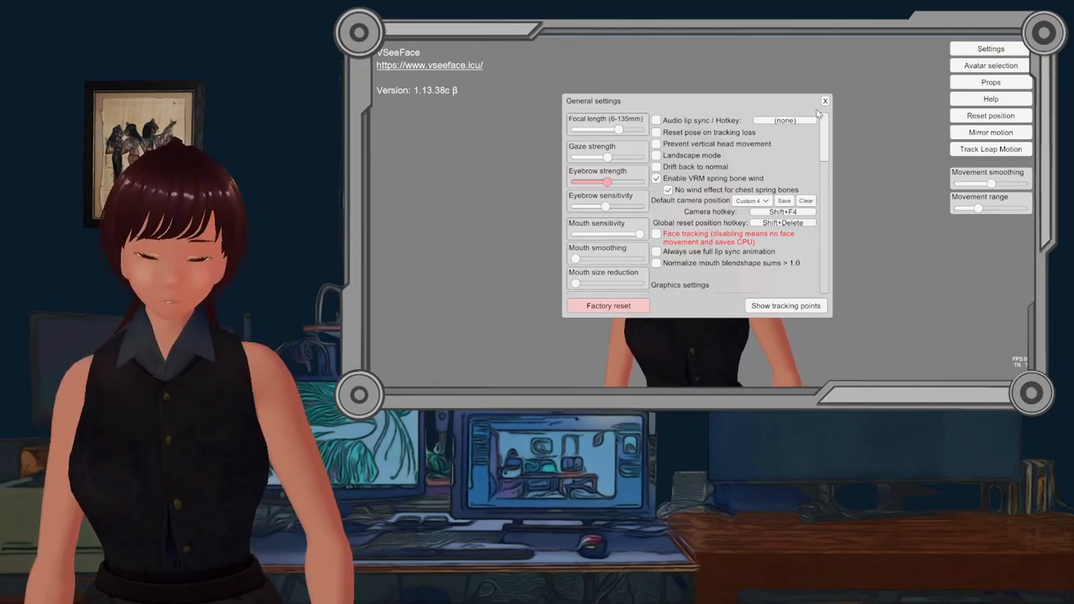
scroll(down, 3)
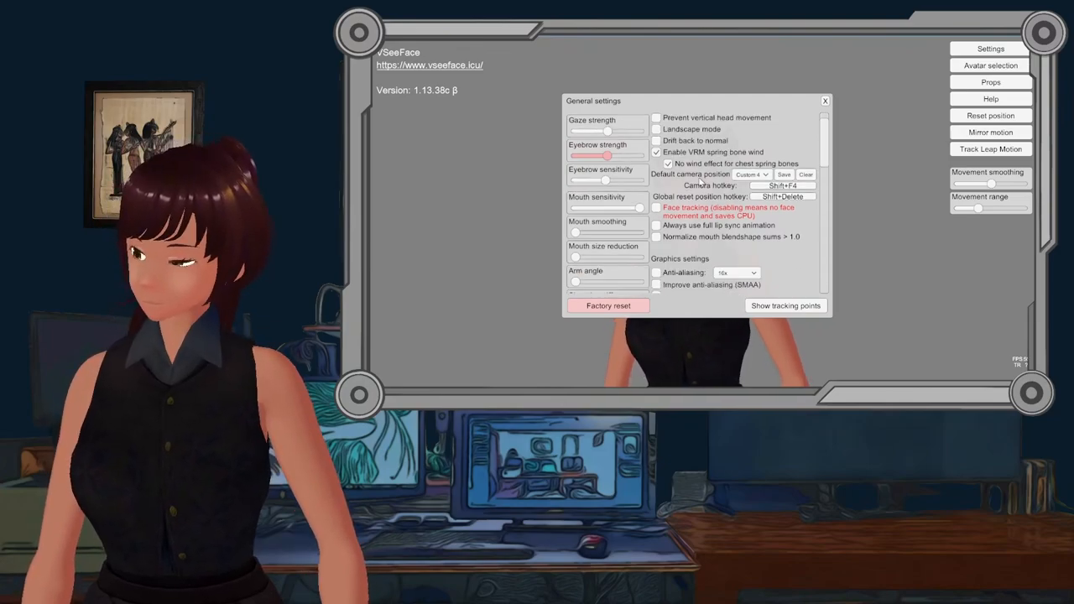
scroll(down, 3)
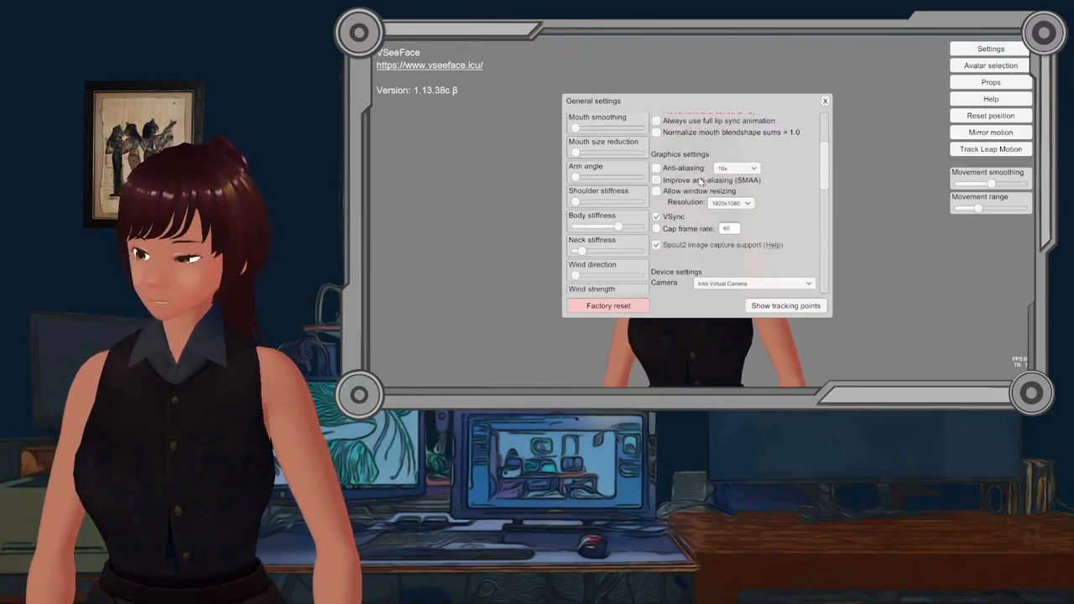
scroll(down, 3)
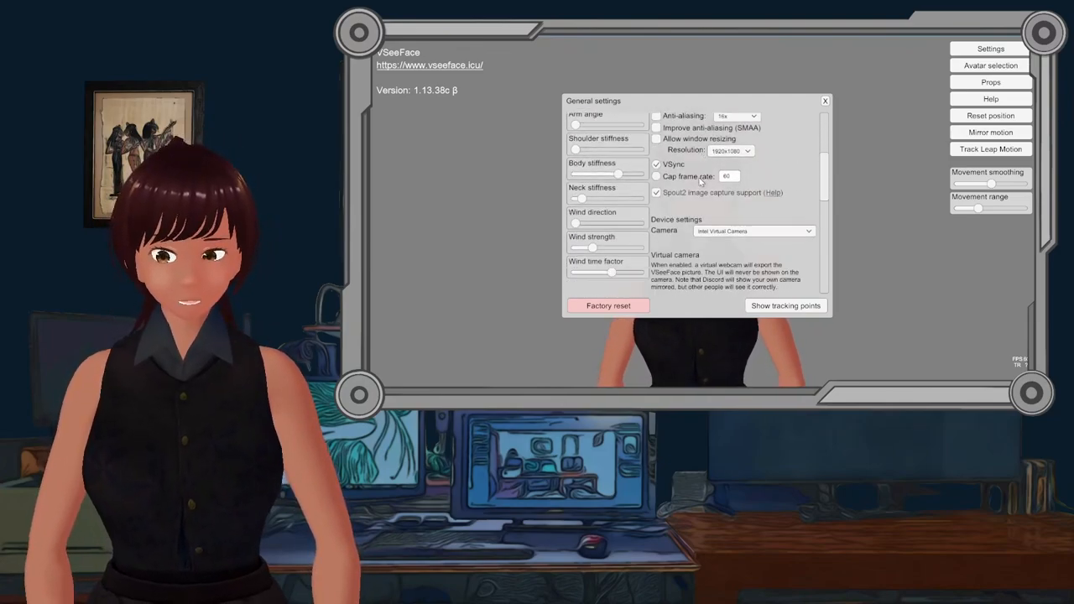
scroll(down, 3)
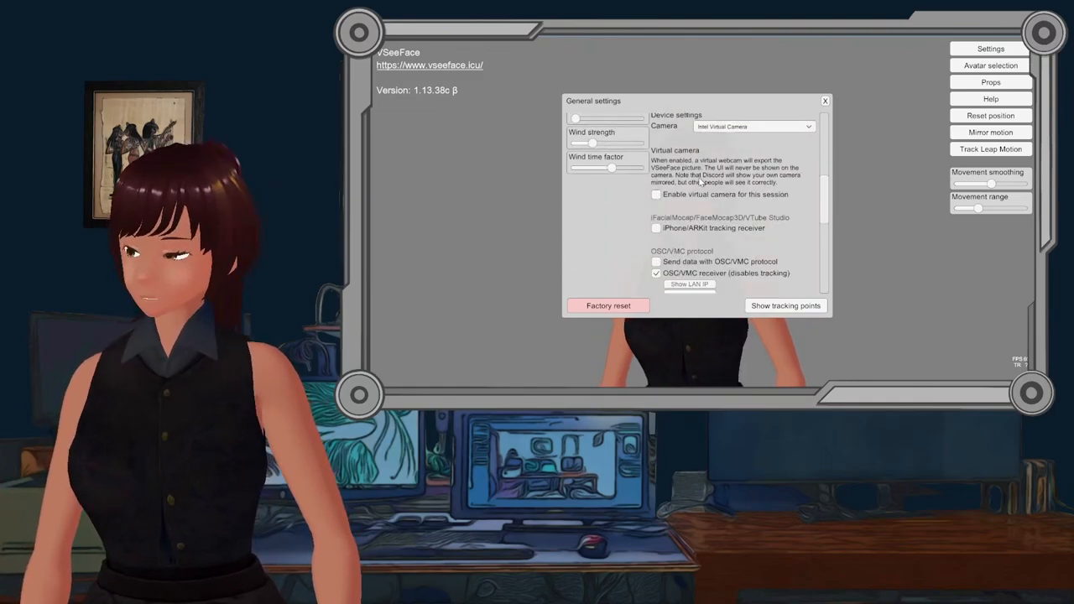
scroll(up, 3)
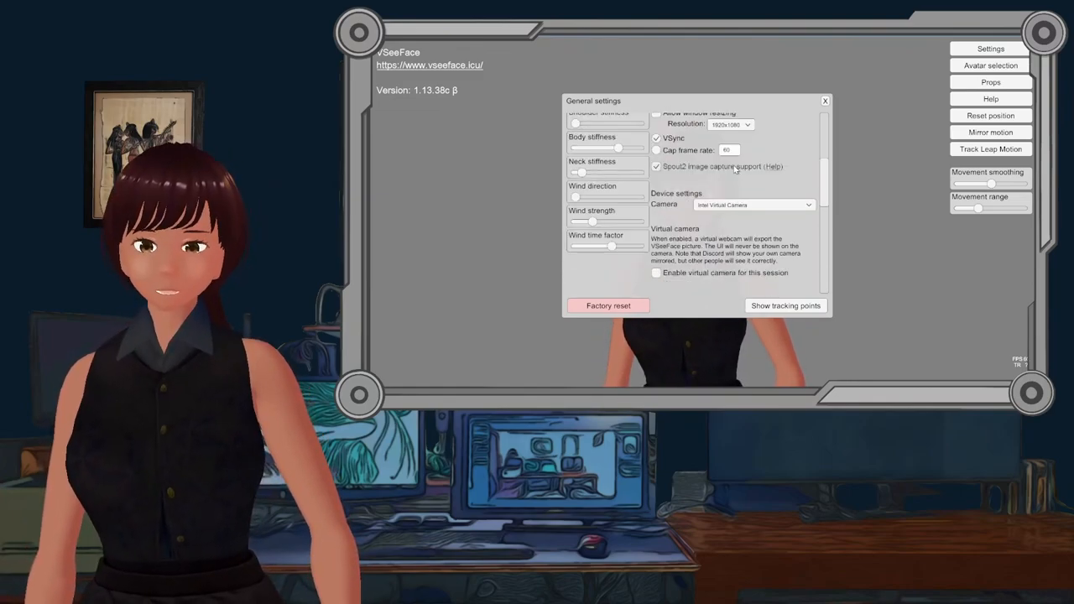